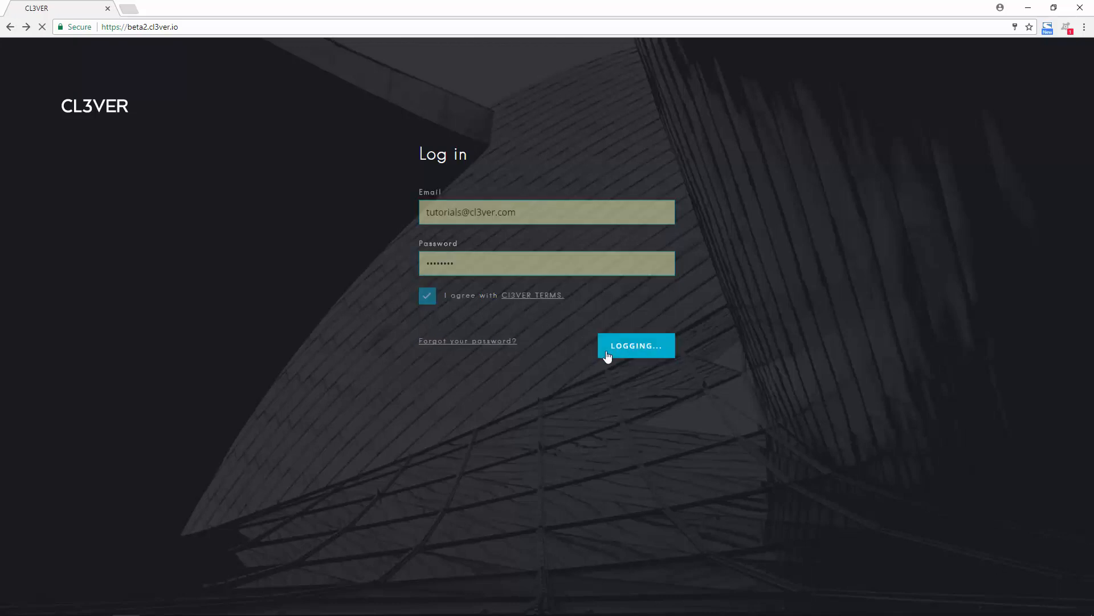
- Log into CL3VER, go to 3DS Max models and download the CL3VER plugin for 3DS Max
click(635, 346)
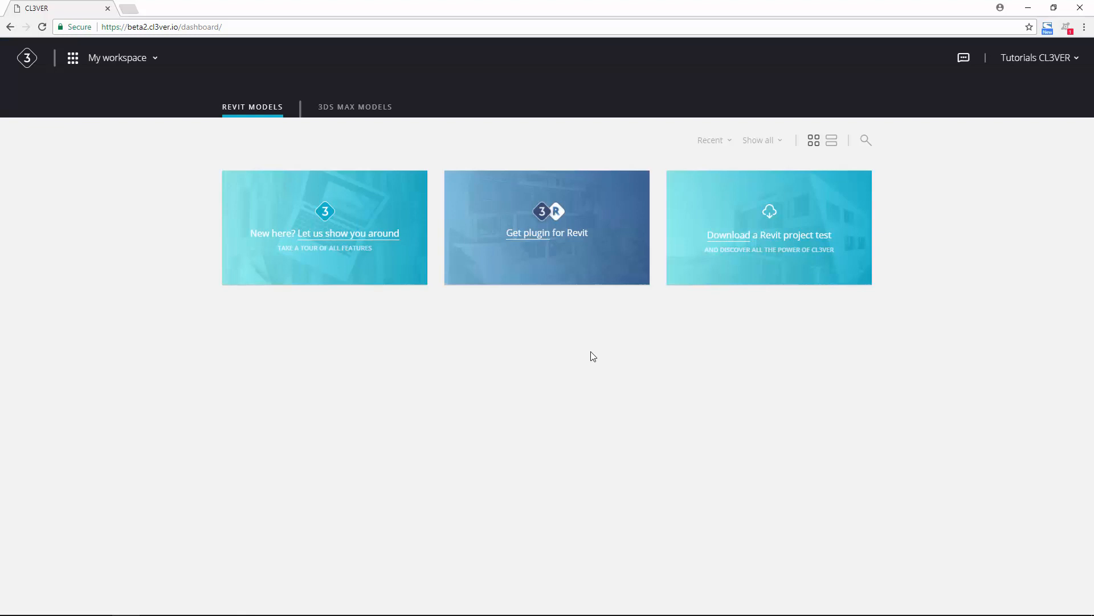
click(354, 107)
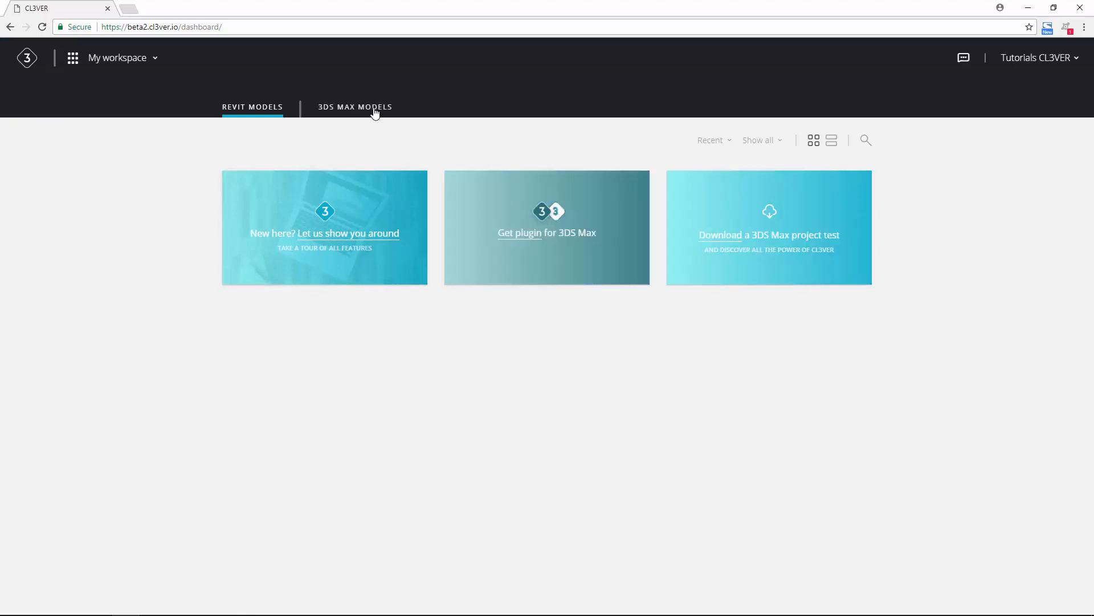
click(354, 107)
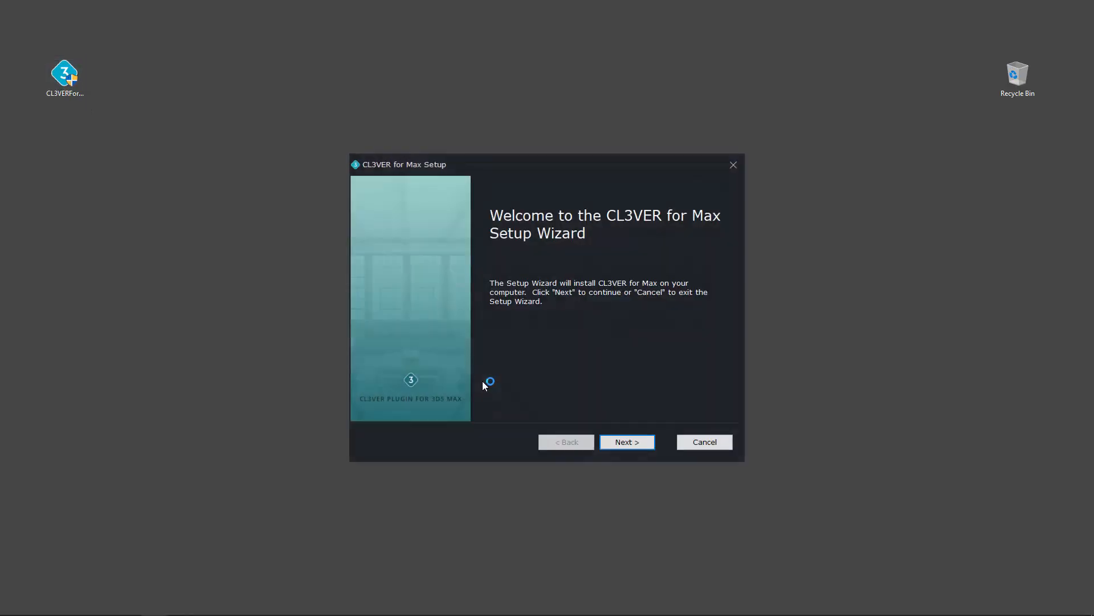
- Proceed through setup keeping CL3VER for Max 2017 and CL3VER Viewer selected
click(626, 442)
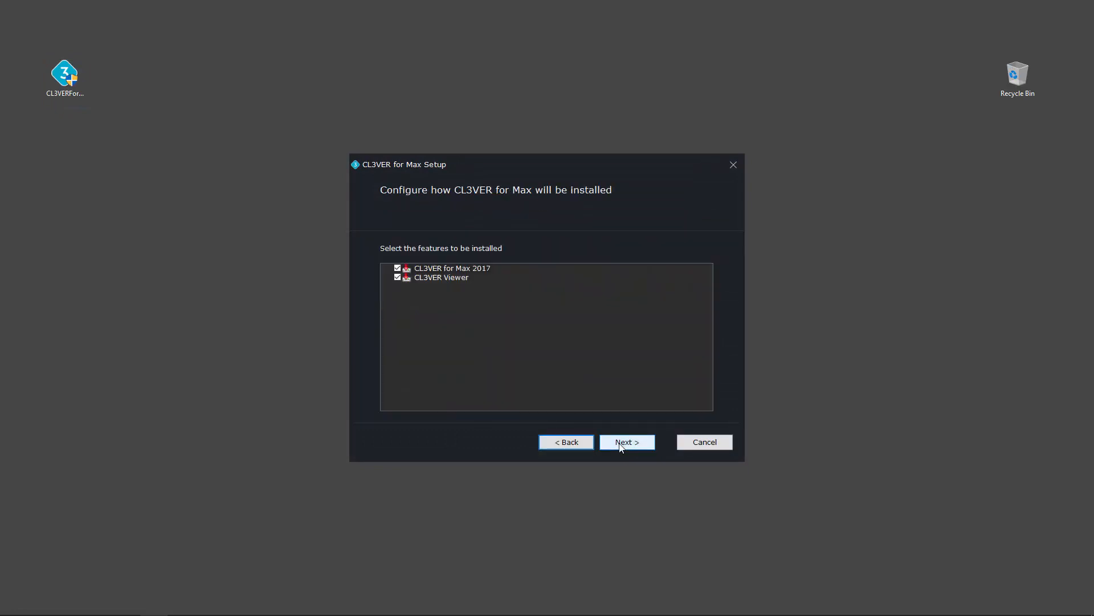
click(626, 441)
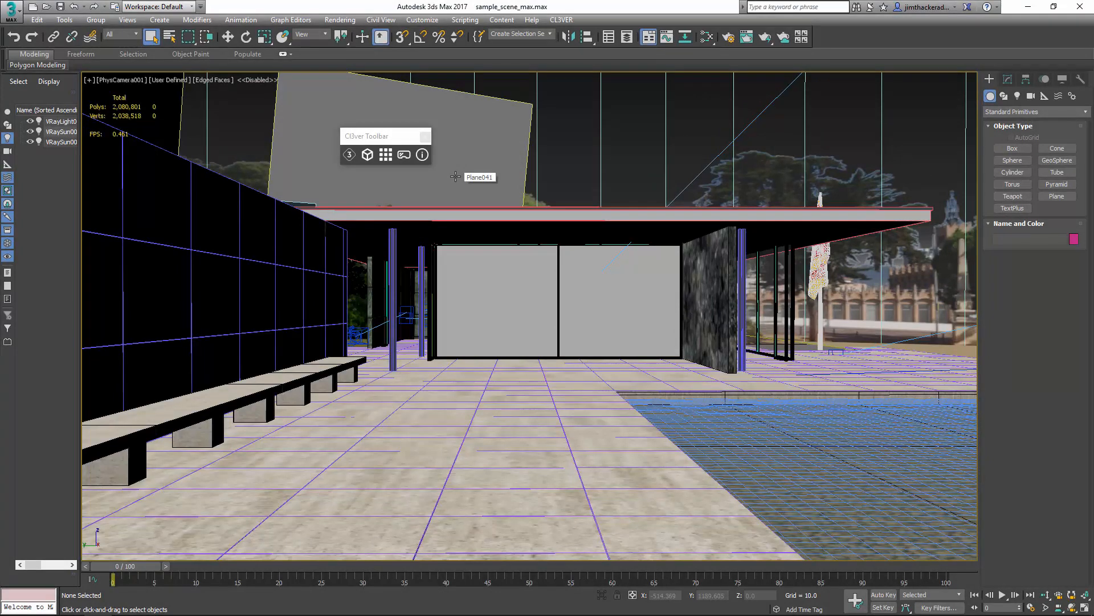
mouse_move(447, 172)
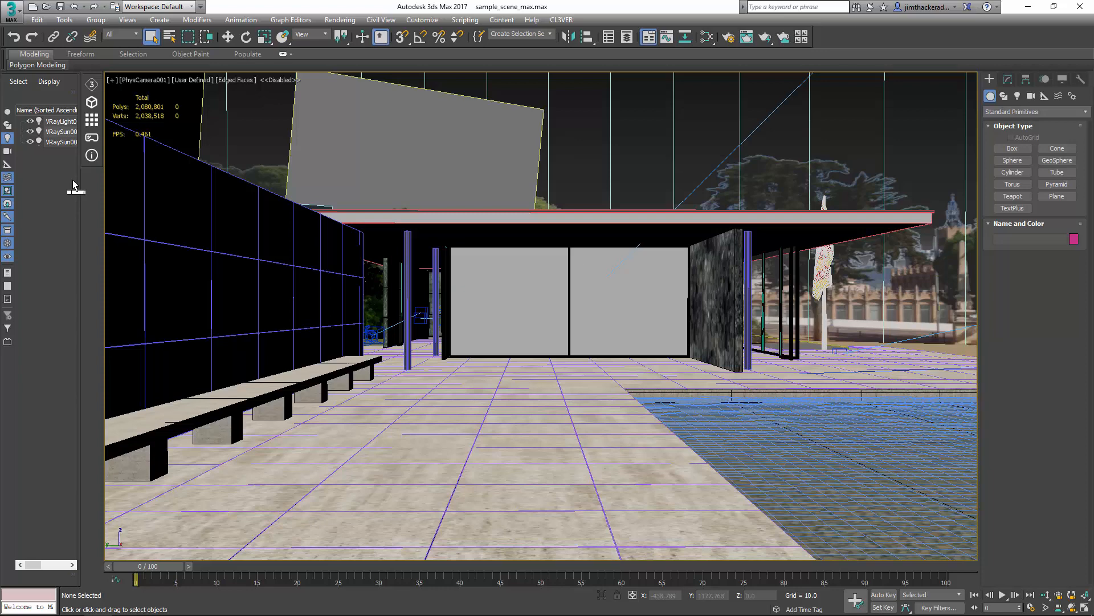
mouse_move(137, 173)
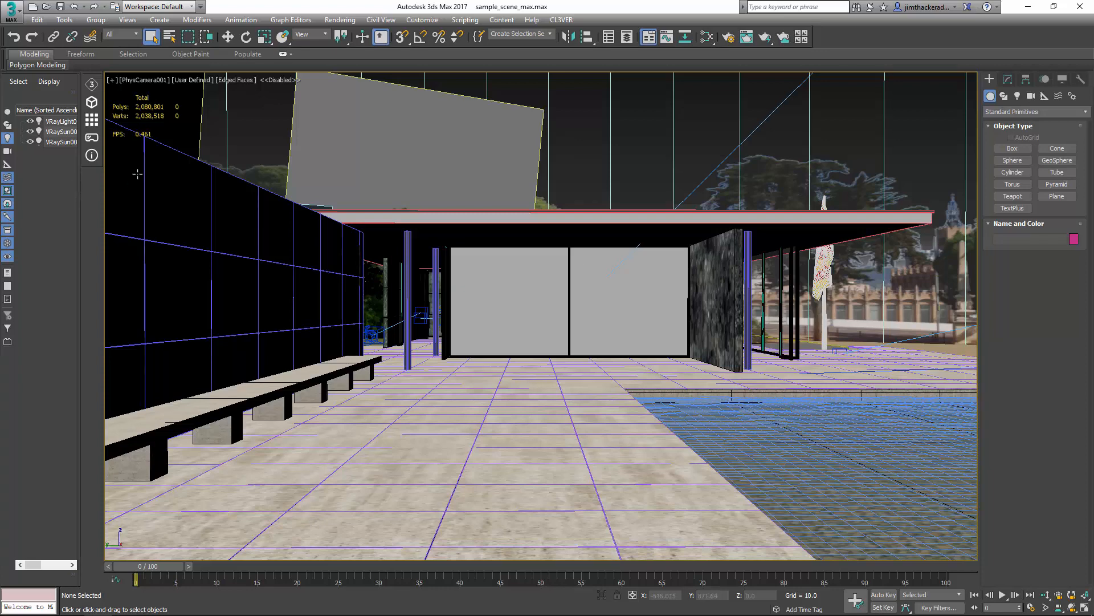
- Set the 3ds Max viewport to look through Cameras > PhysCamera001
click(144, 80)
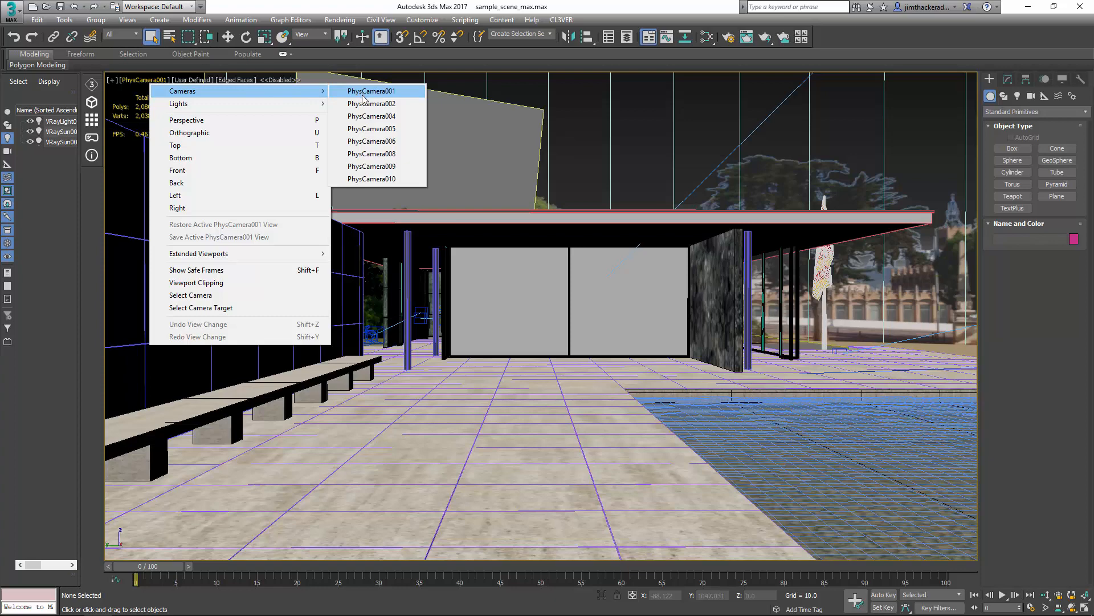
click(371, 103)
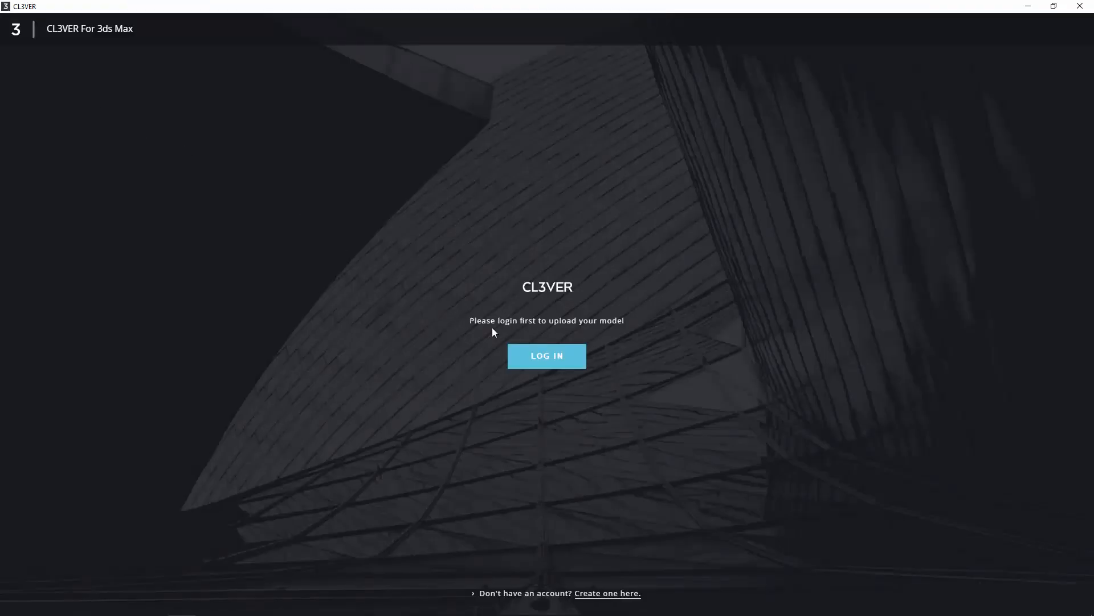
- Log in to the CL3VER account from the plugin's browser login page
click(547, 356)
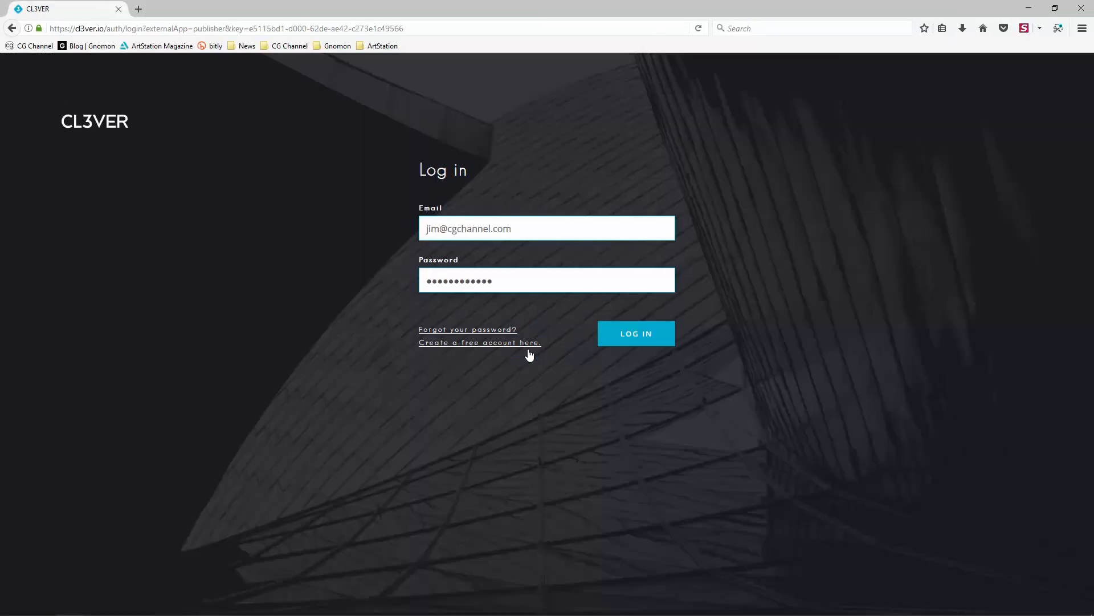
click(635, 332)
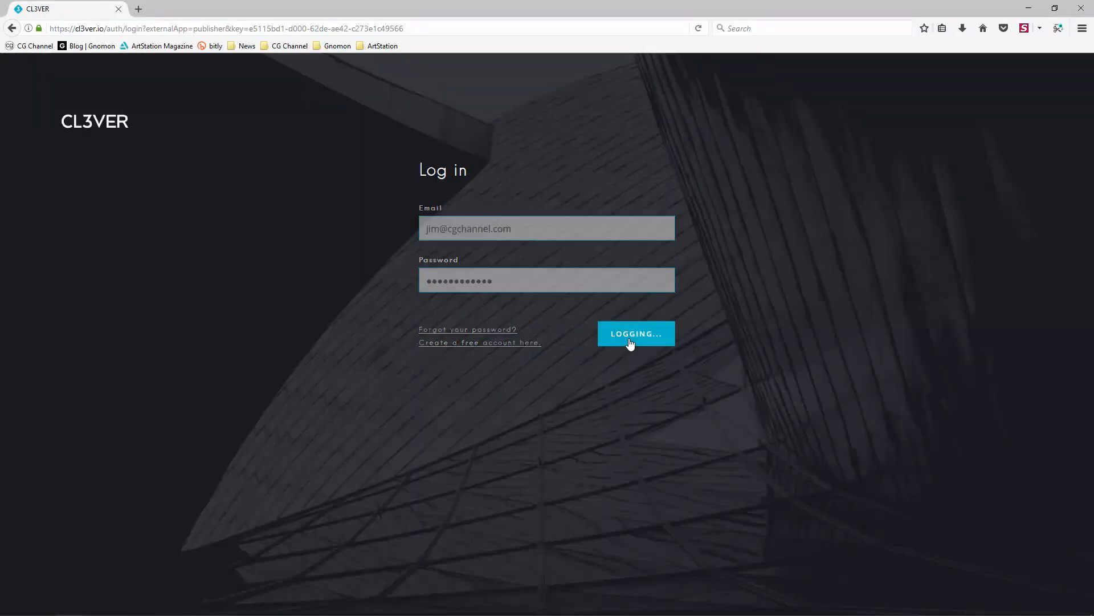
click(635, 333)
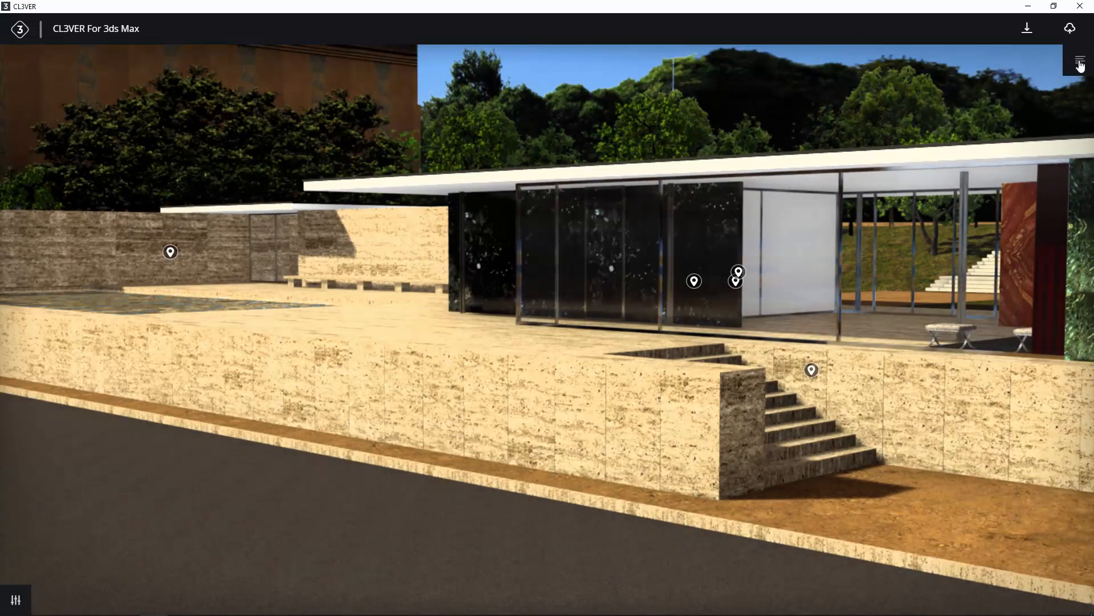
- Switch the real-time preview to the PhysCamera001 camera from the cameras list
click(1080, 61)
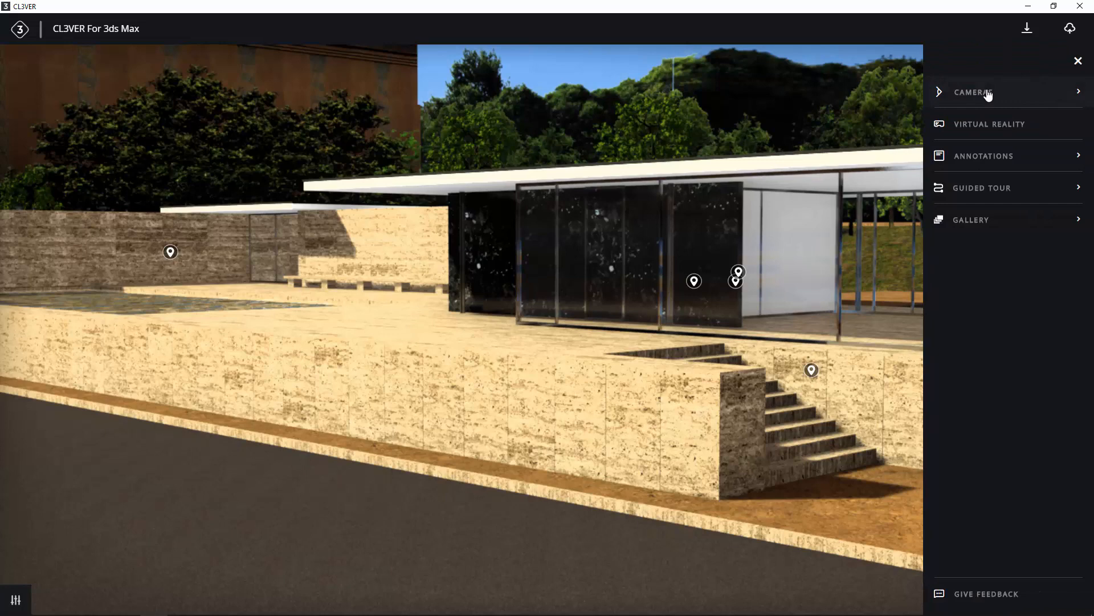
click(973, 92)
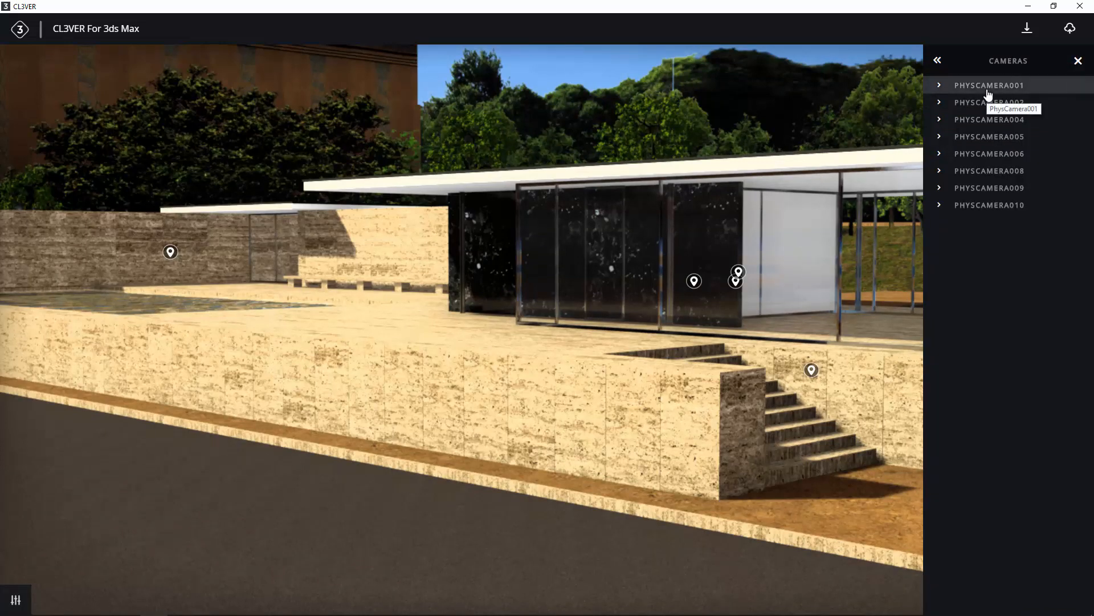
click(990, 84)
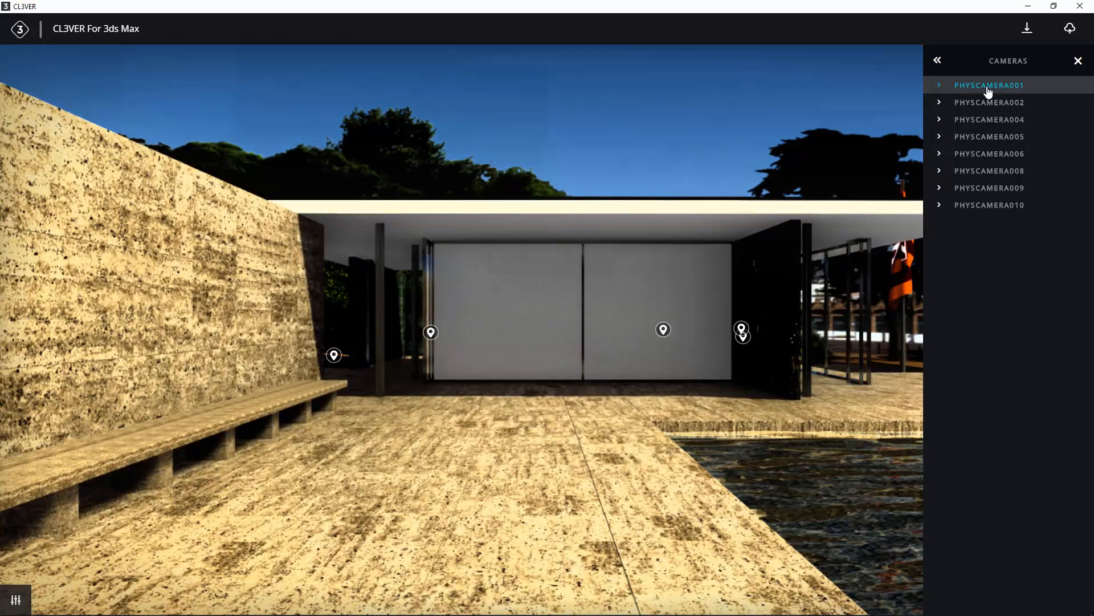
mouse_move(961, 175)
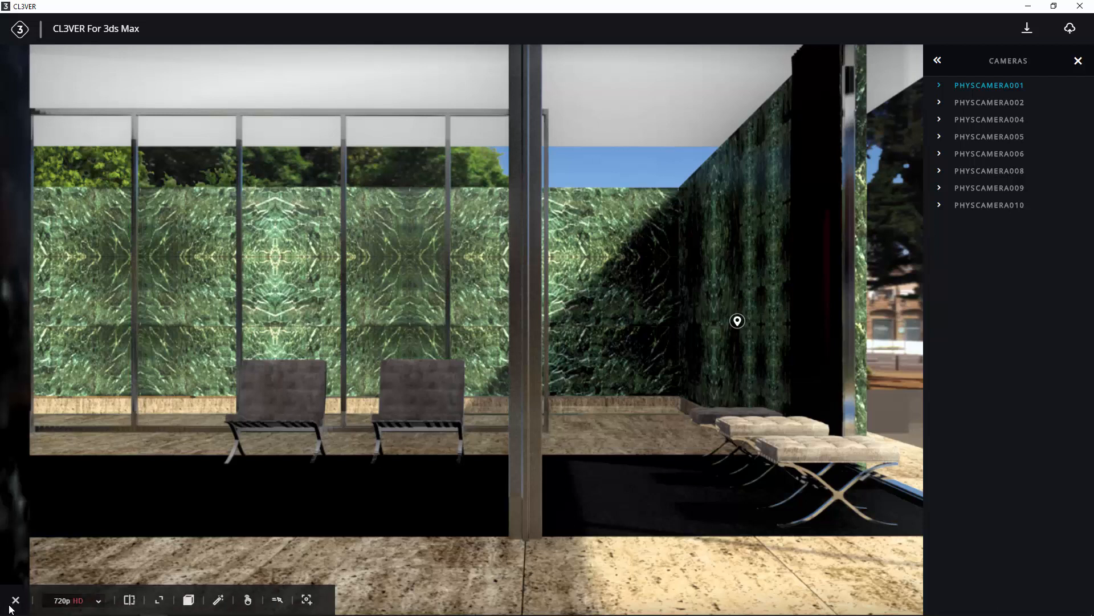
- Keep the preview resolution at 720p HD and start the cloud upload
click(73, 601)
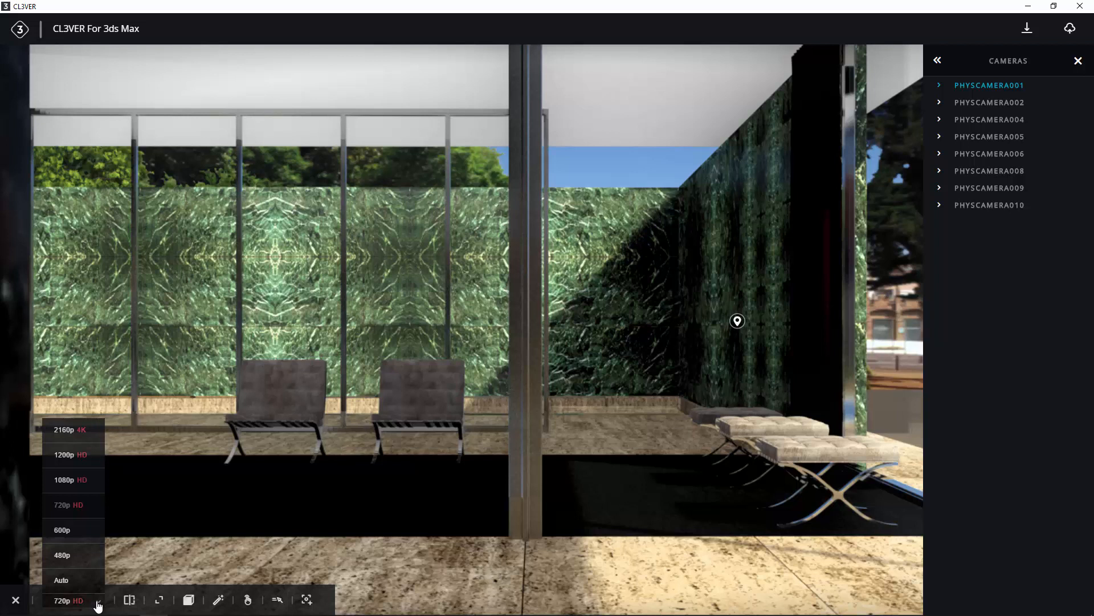
click(188, 600)
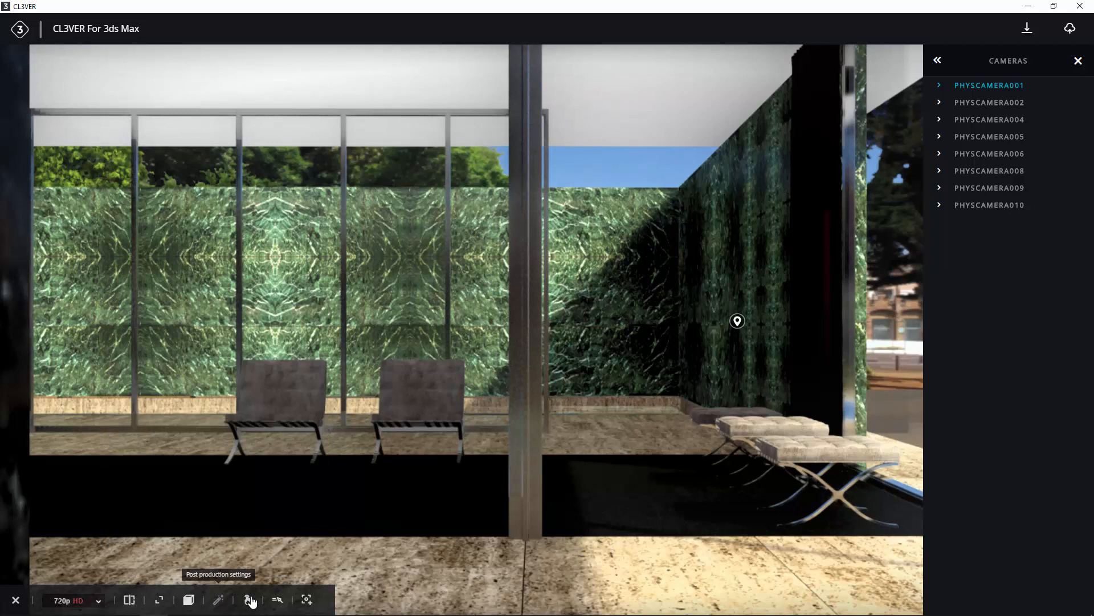
mouse_move(306, 599)
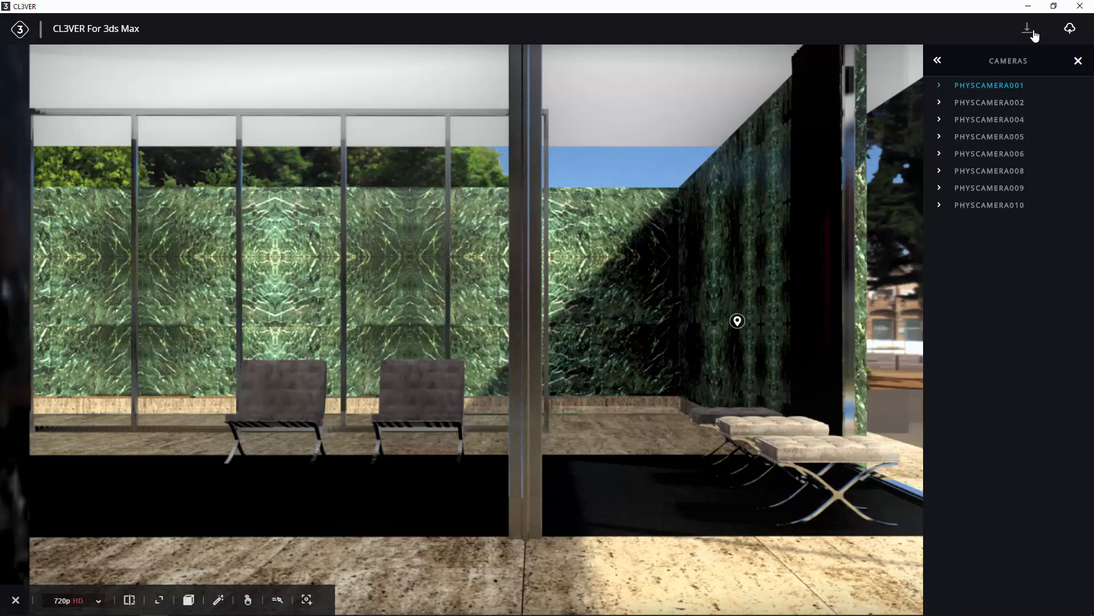
mouse_move(1070, 32)
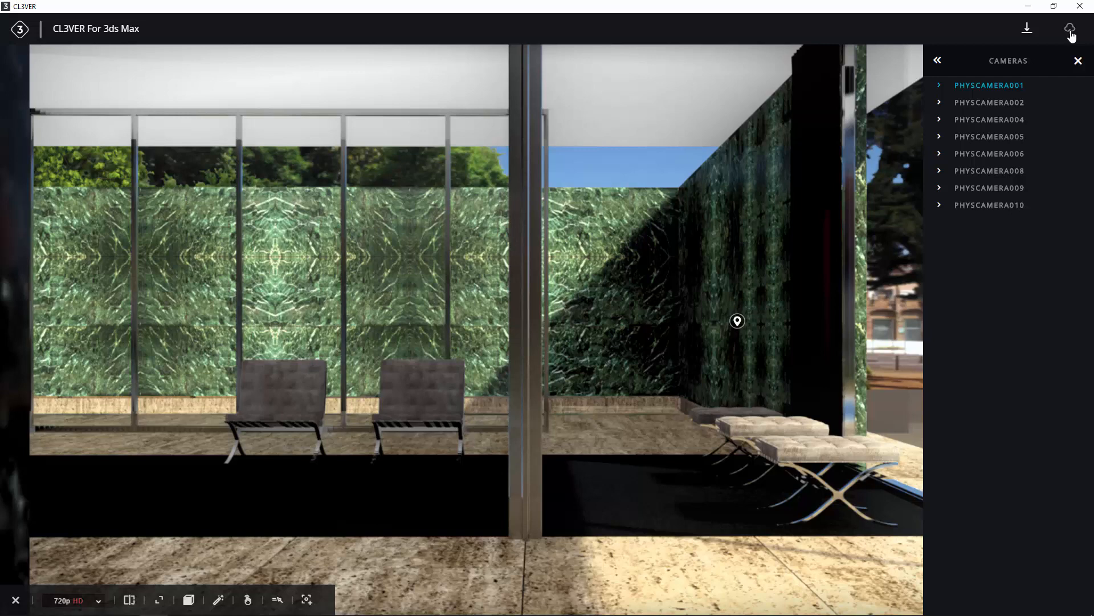
click(1071, 30)
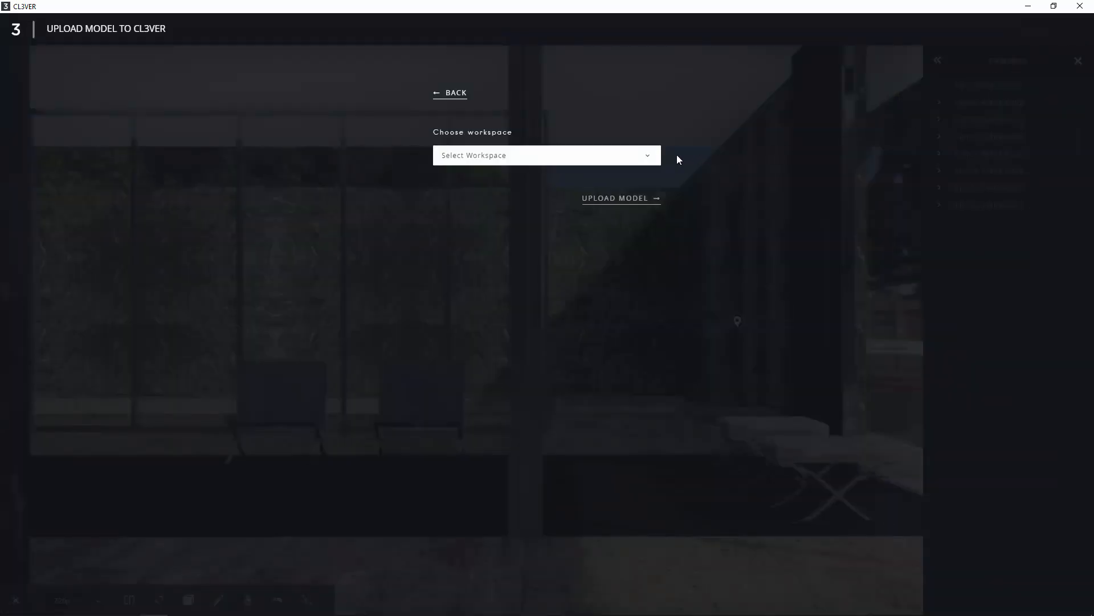
- Upload the scene to the workspace as a new model named 'Pavilion'
click(546, 155)
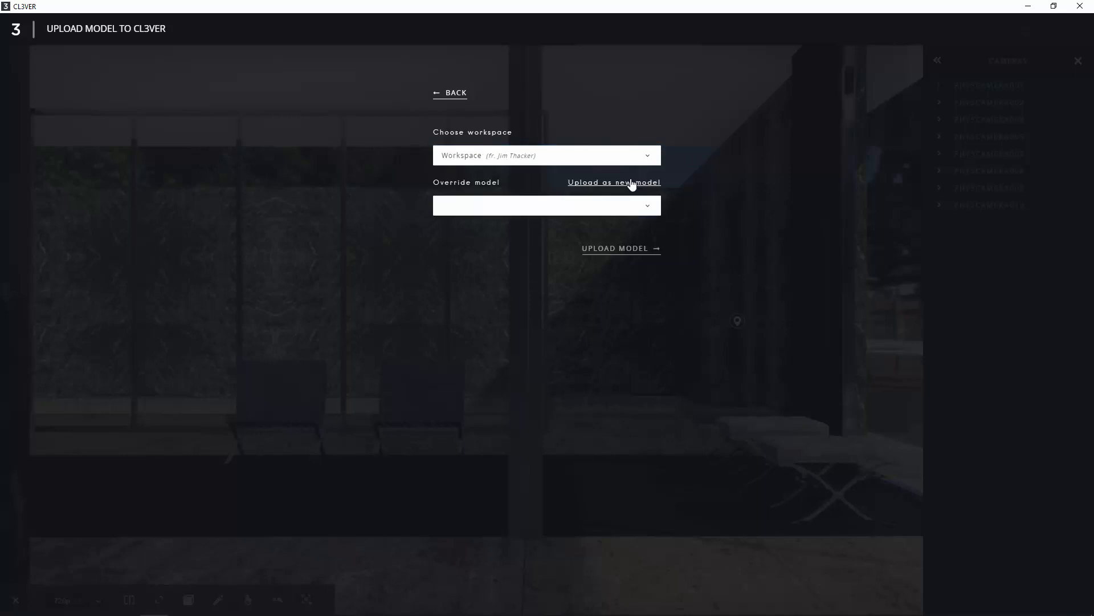
click(614, 182)
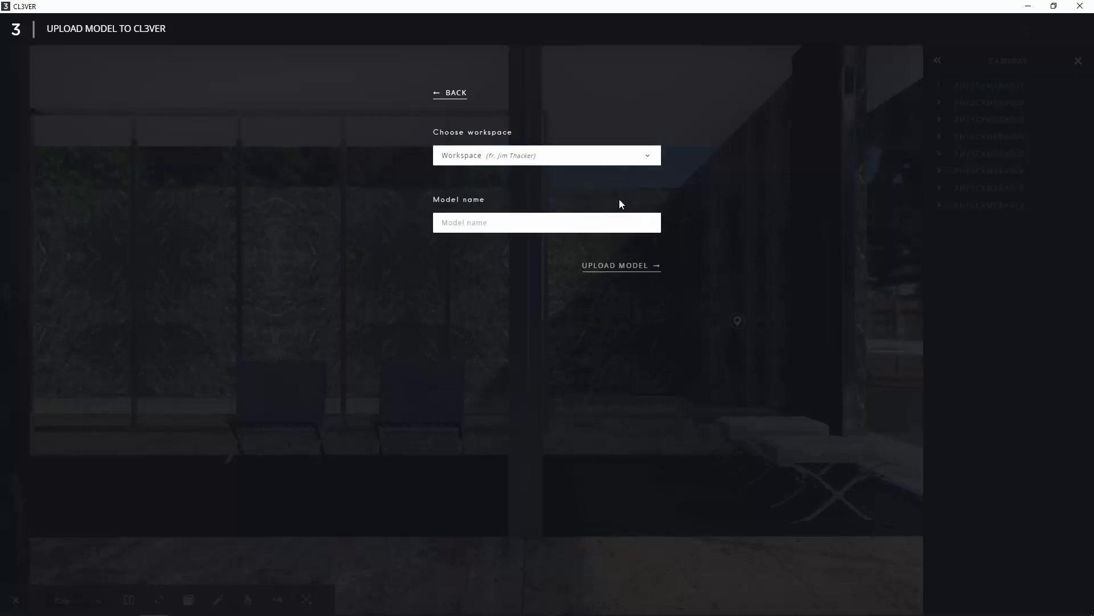
text(P)
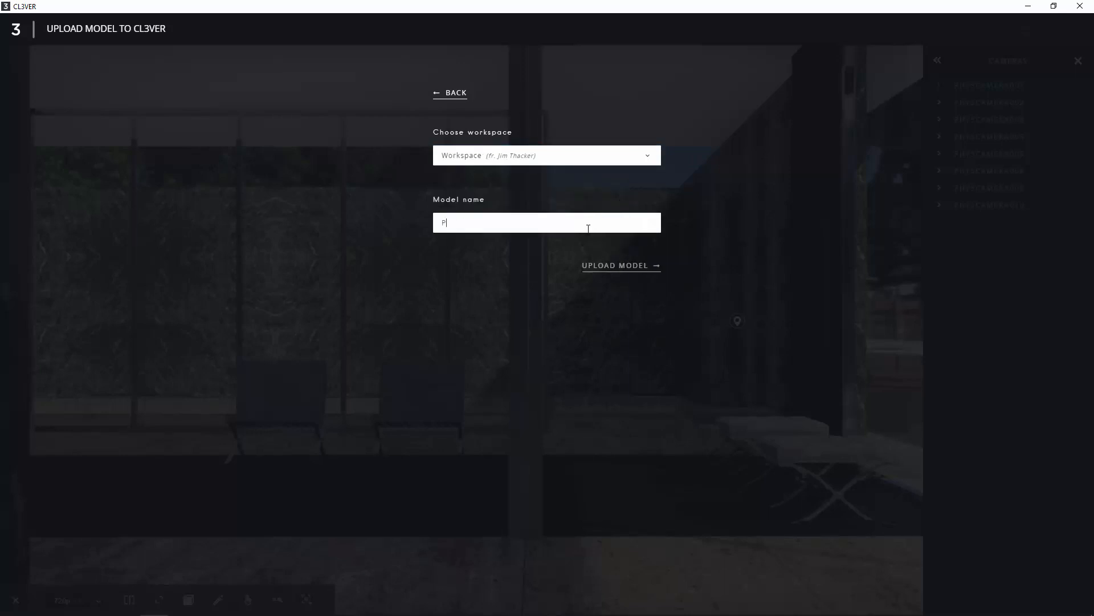
text(avilion)
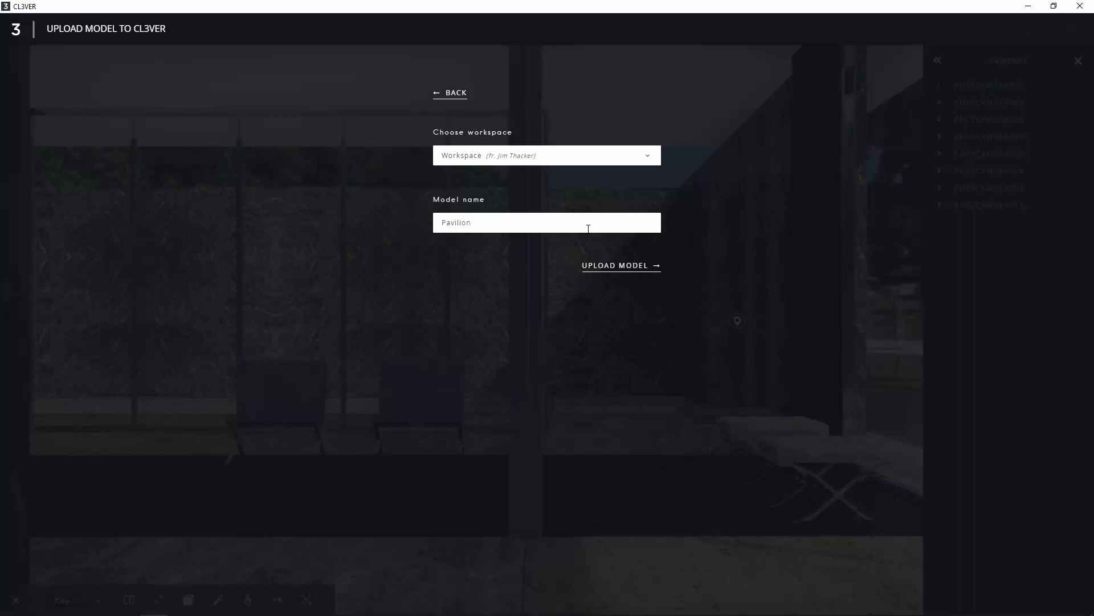
click(616, 265)
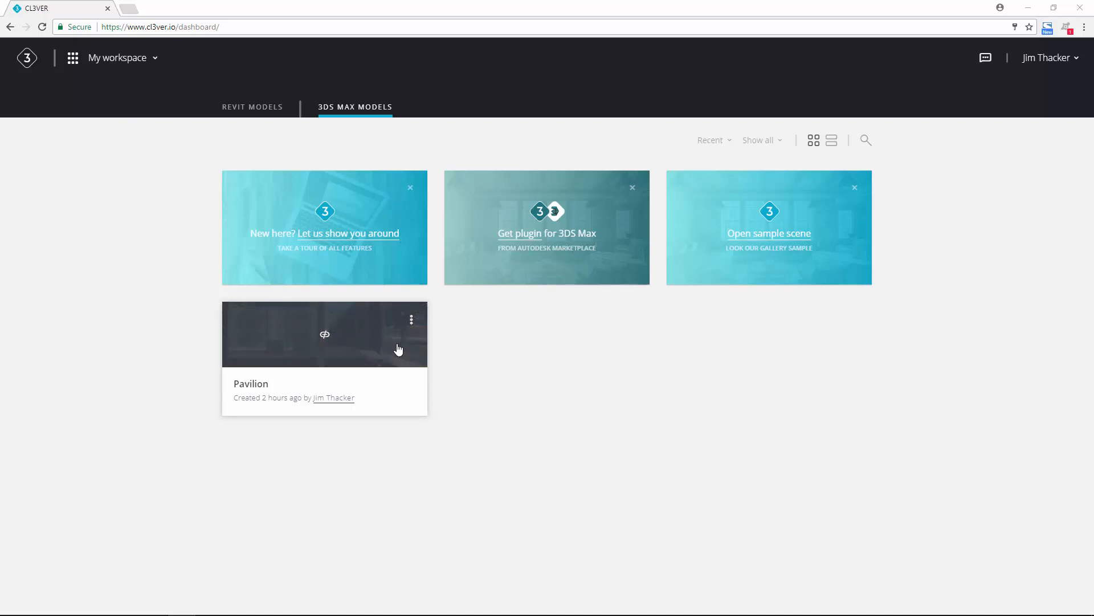
mouse_move(410, 328)
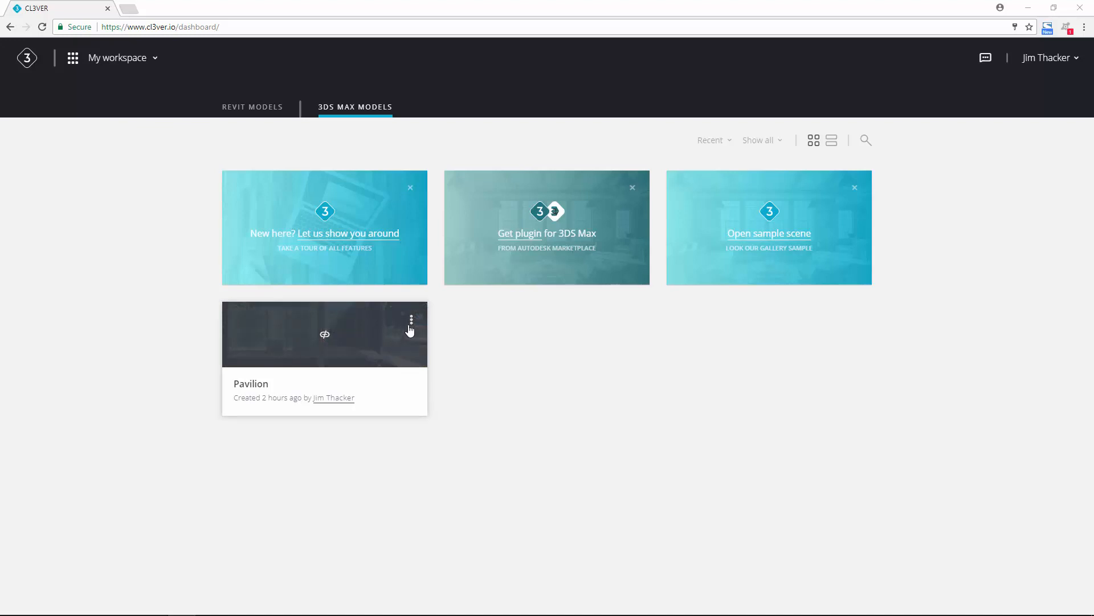
mouse_move(412, 323)
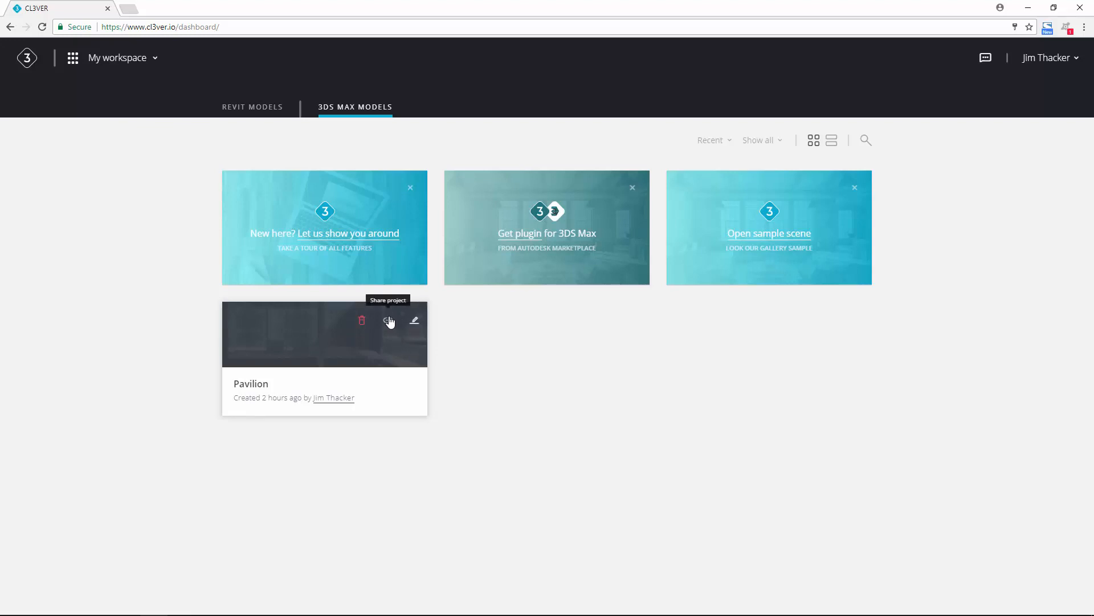
click(390, 320)
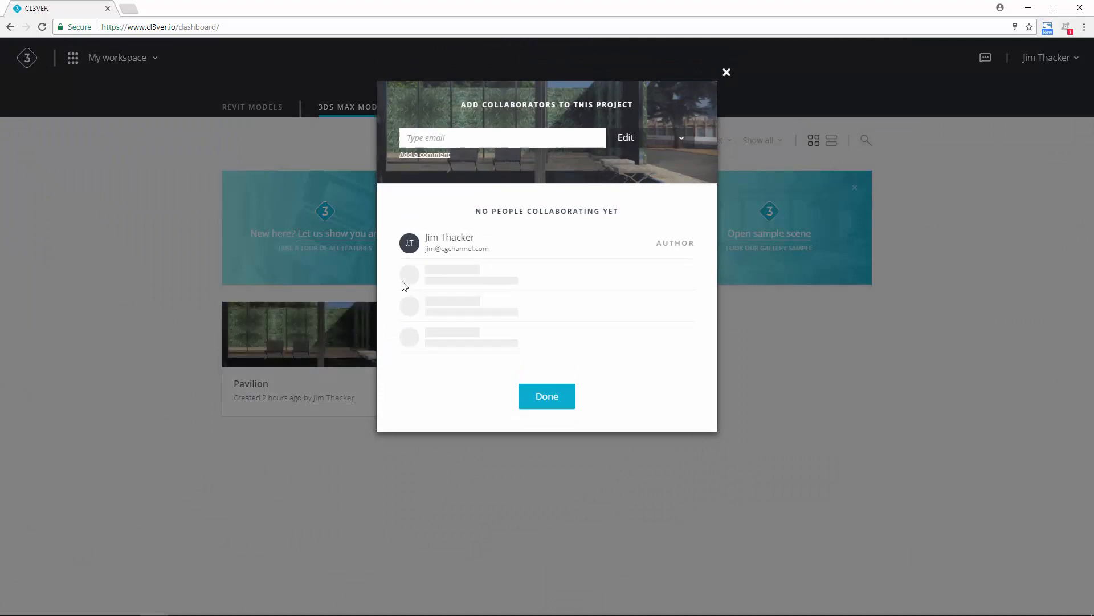
click(501, 137)
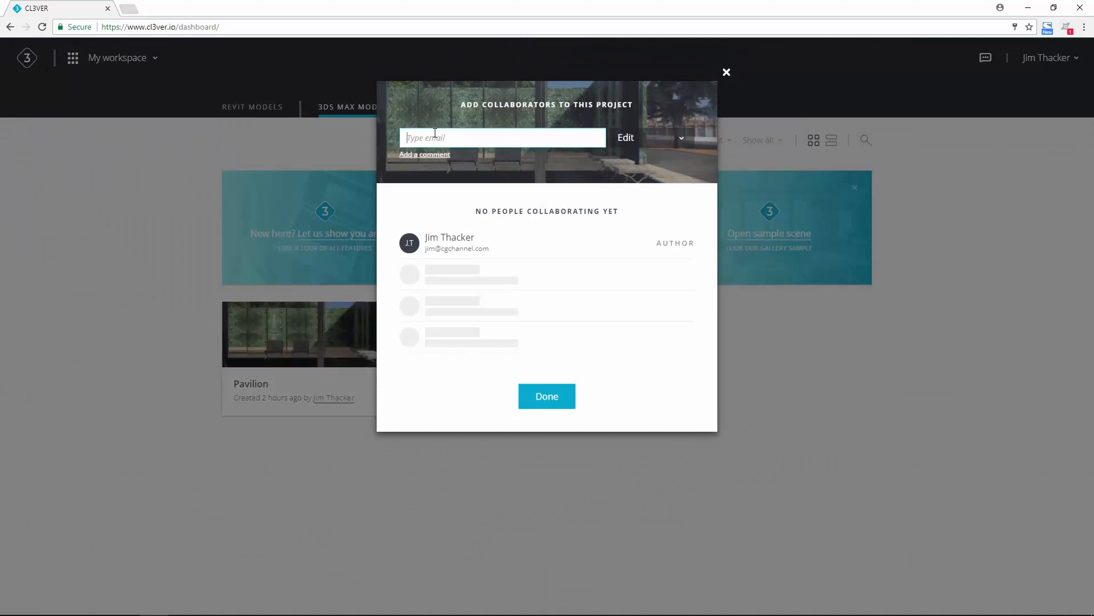
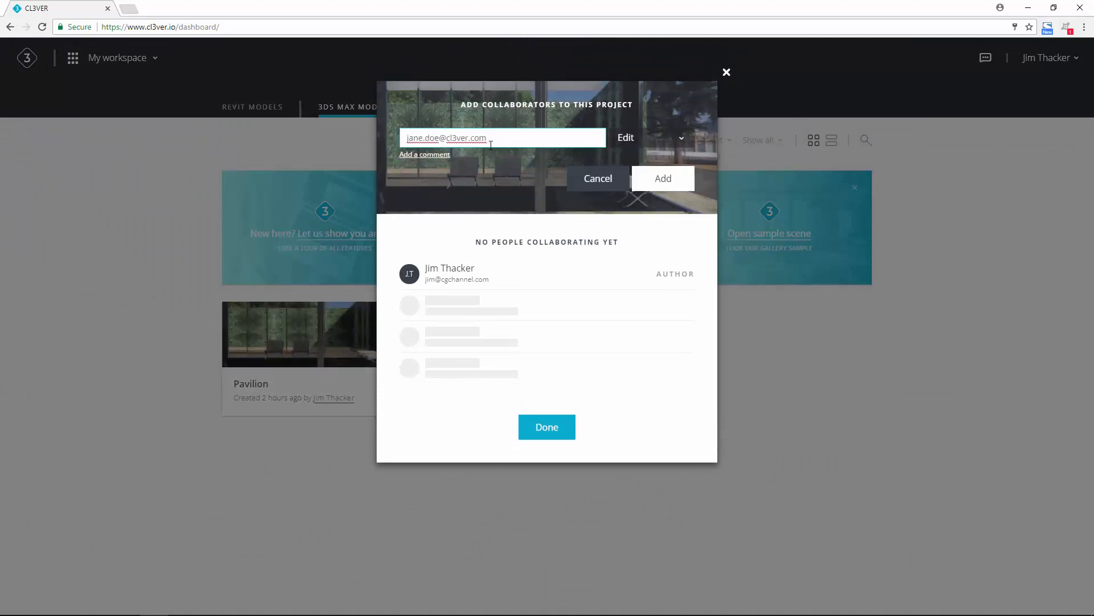
click(681, 138)
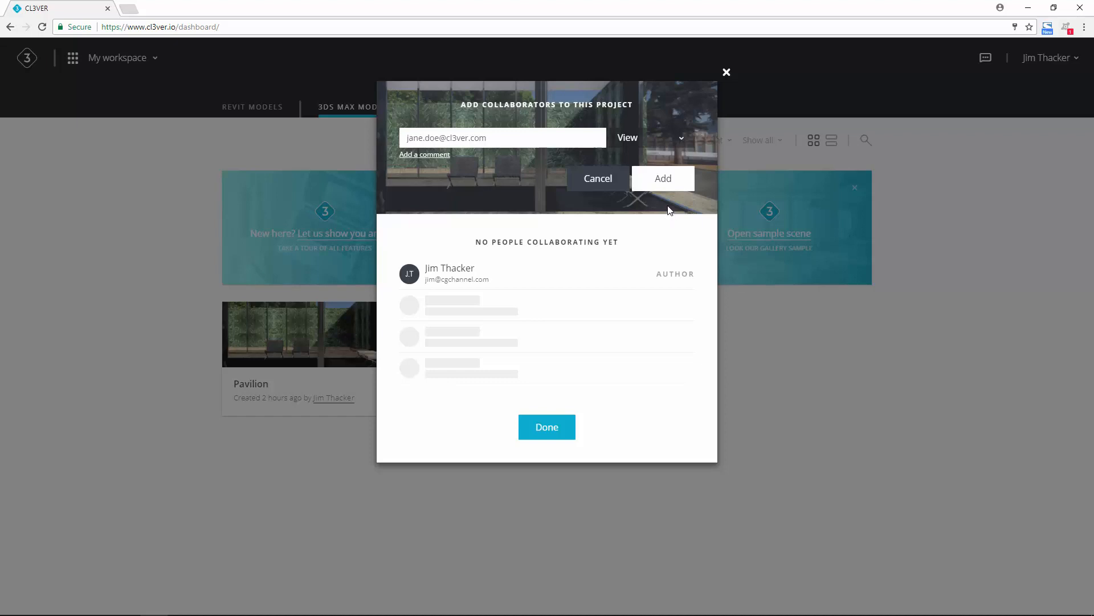
click(661, 178)
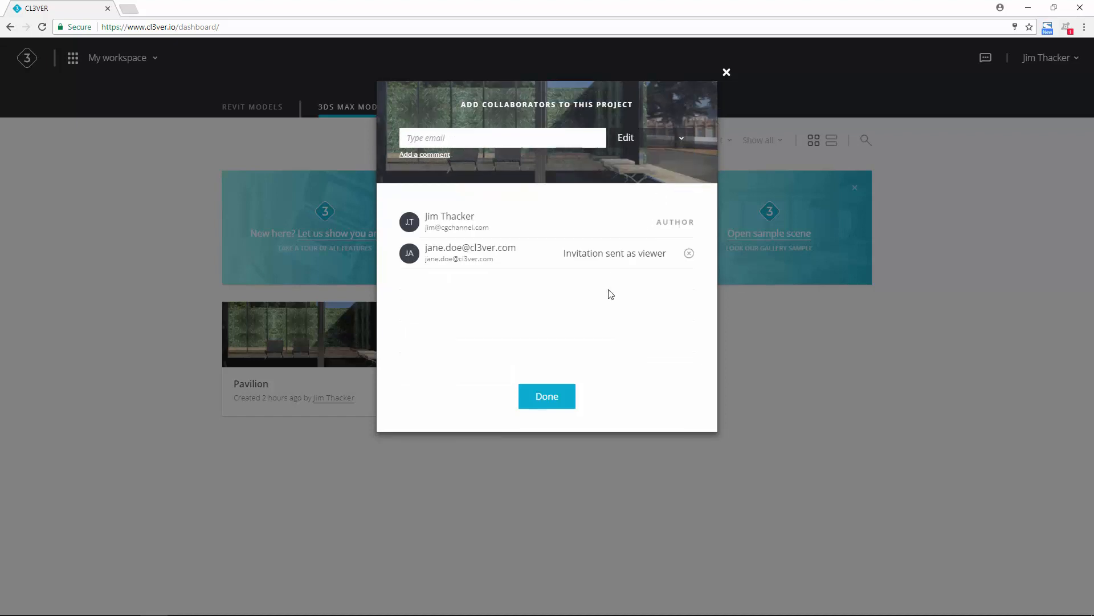
click(546, 396)
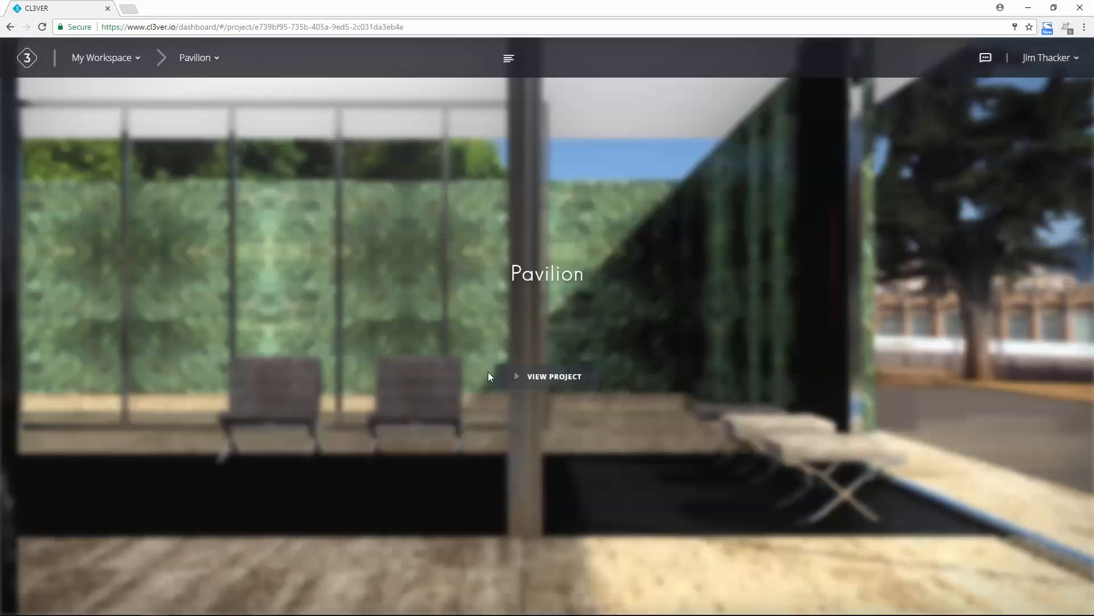
- View the Pavilion project in the web viewer and show its Annotations panel
click(555, 376)
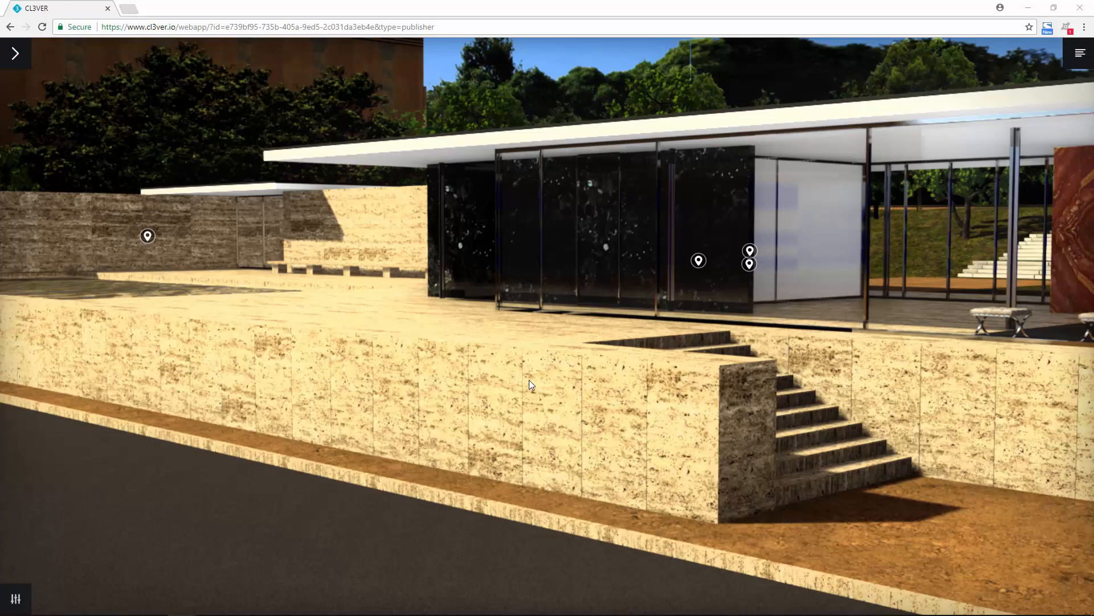
mouse_move(891, 177)
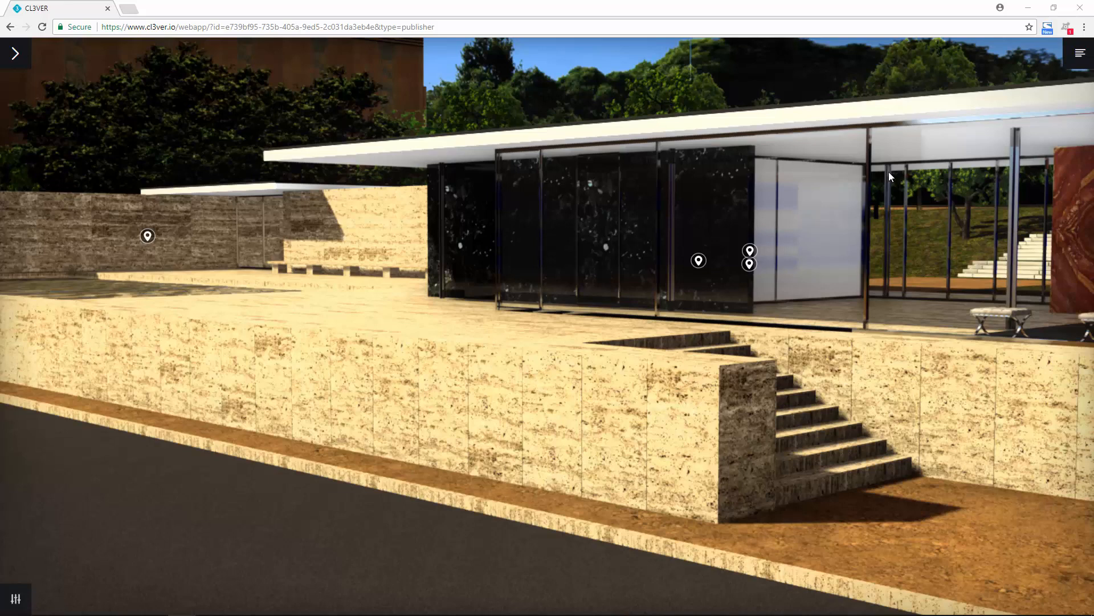
click(1078, 53)
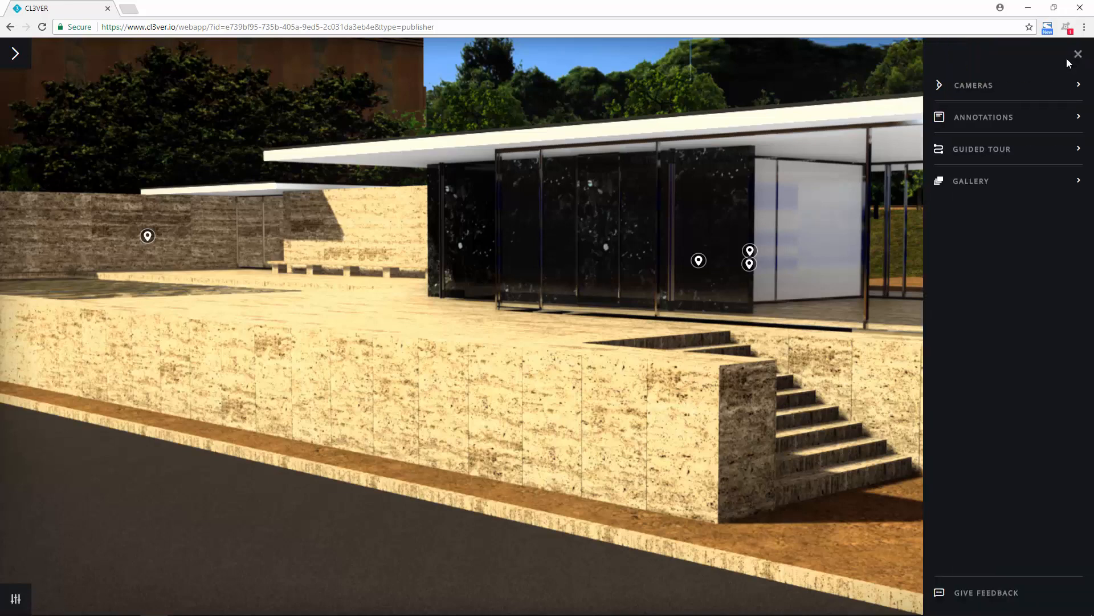
click(983, 116)
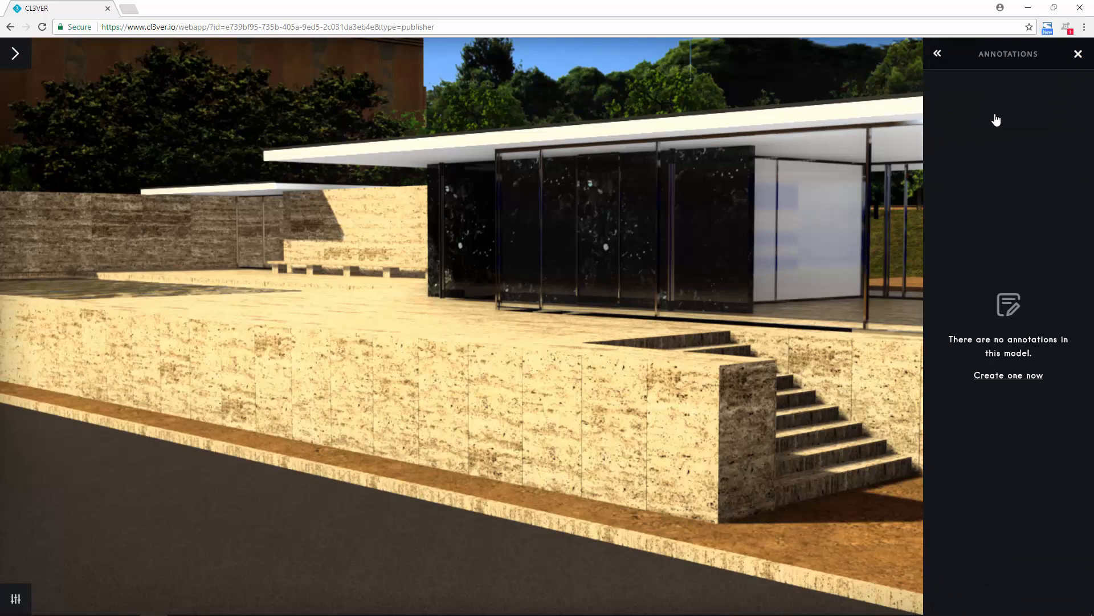
- Save annotation 'Lighting change?' asking 'Would this look better earlier in the morning?' with current view
click(1007, 375)
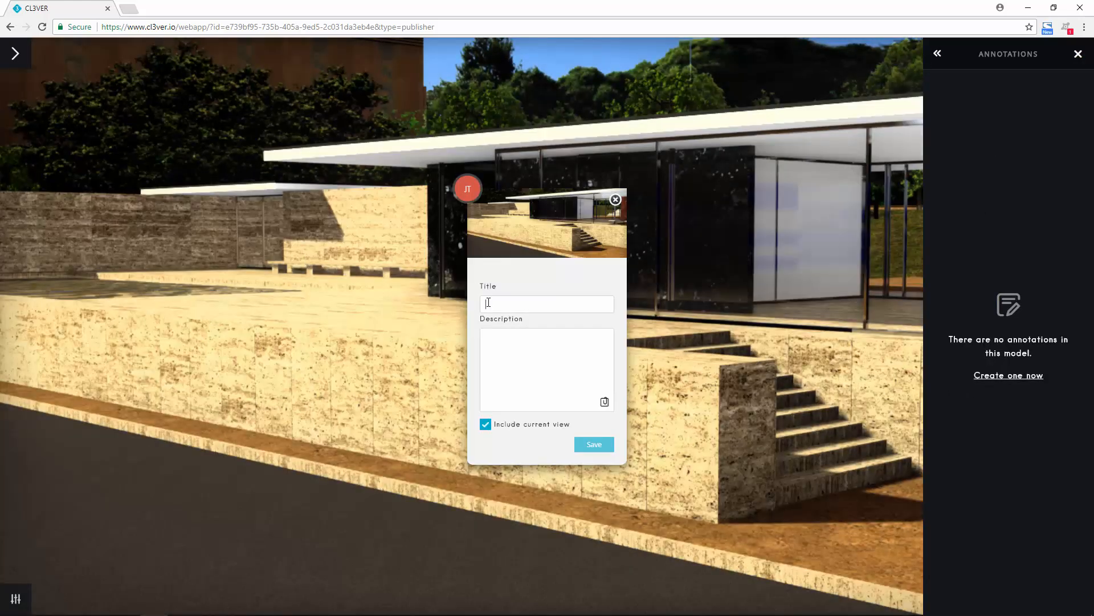
text(Lighting change?)
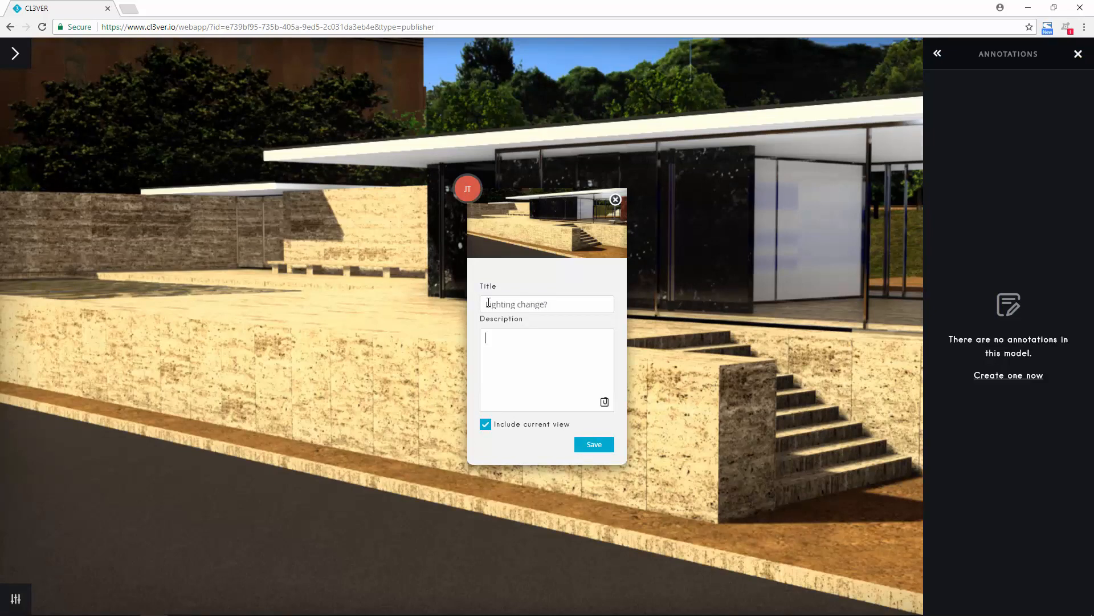
text(Would this look better earlier in the morning?)
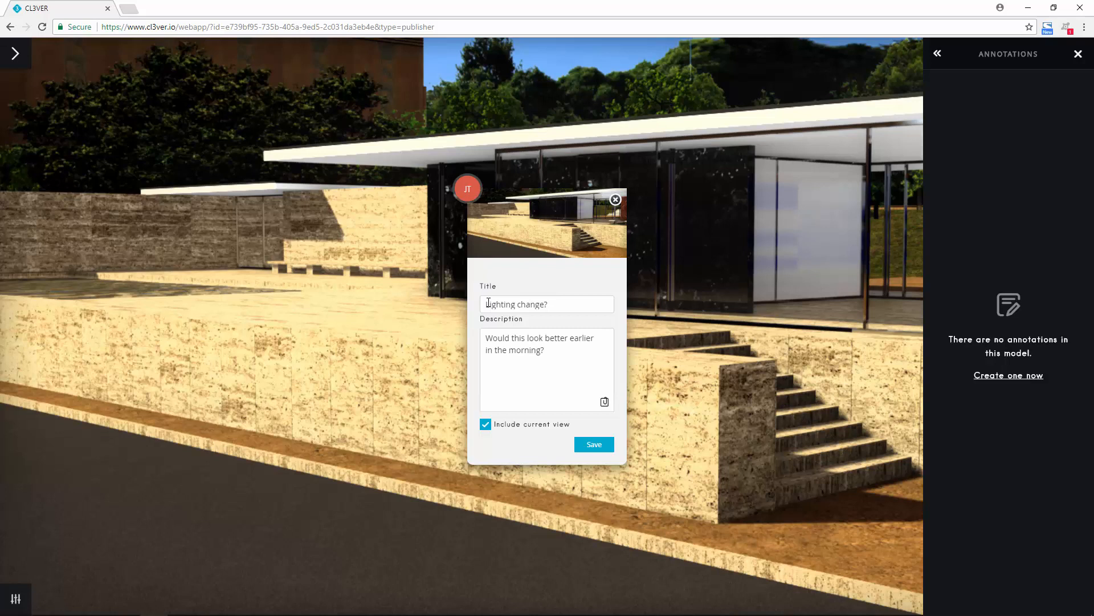
click(490, 348)
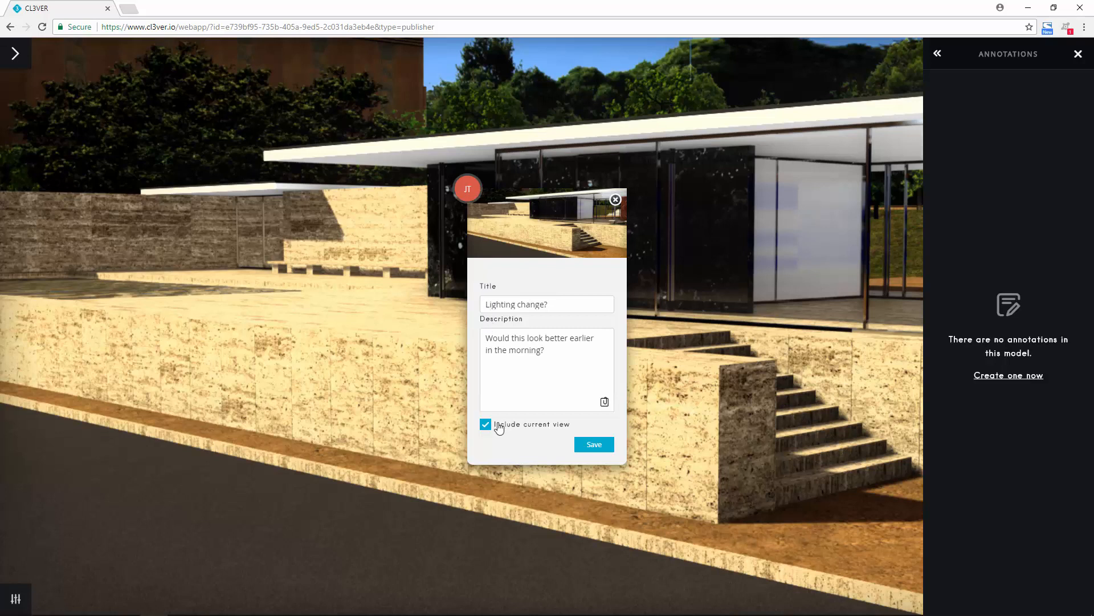
click(547, 350)
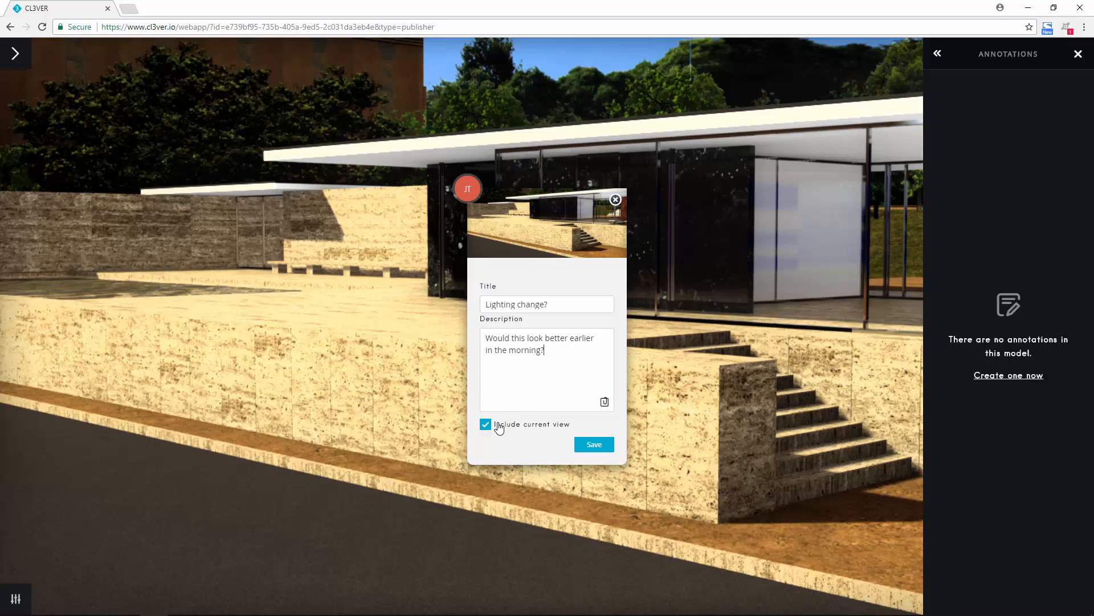
mouse_move(583, 453)
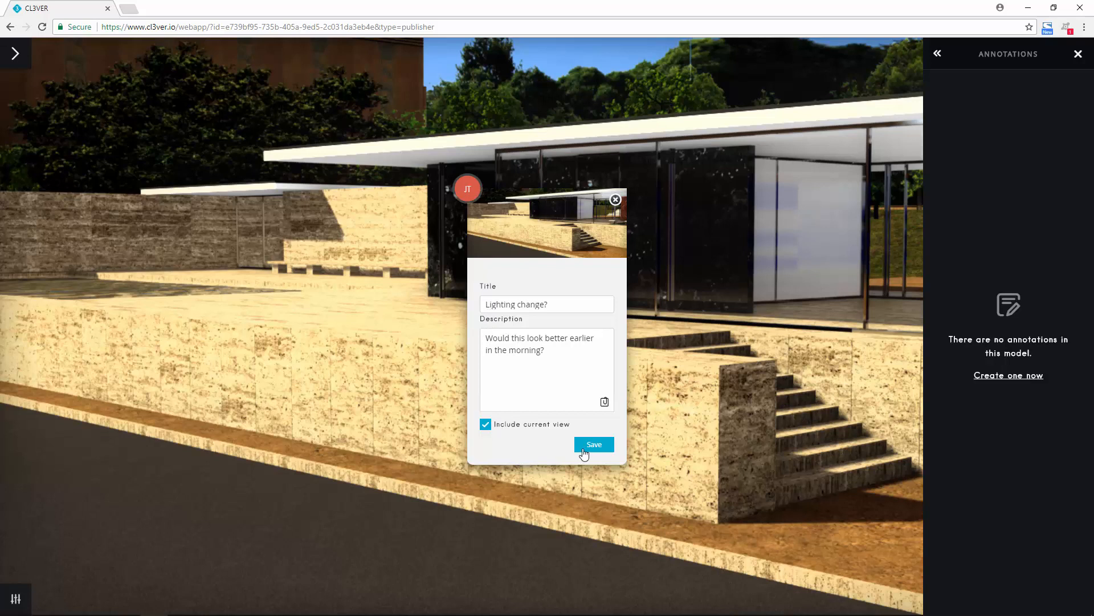
click(592, 445)
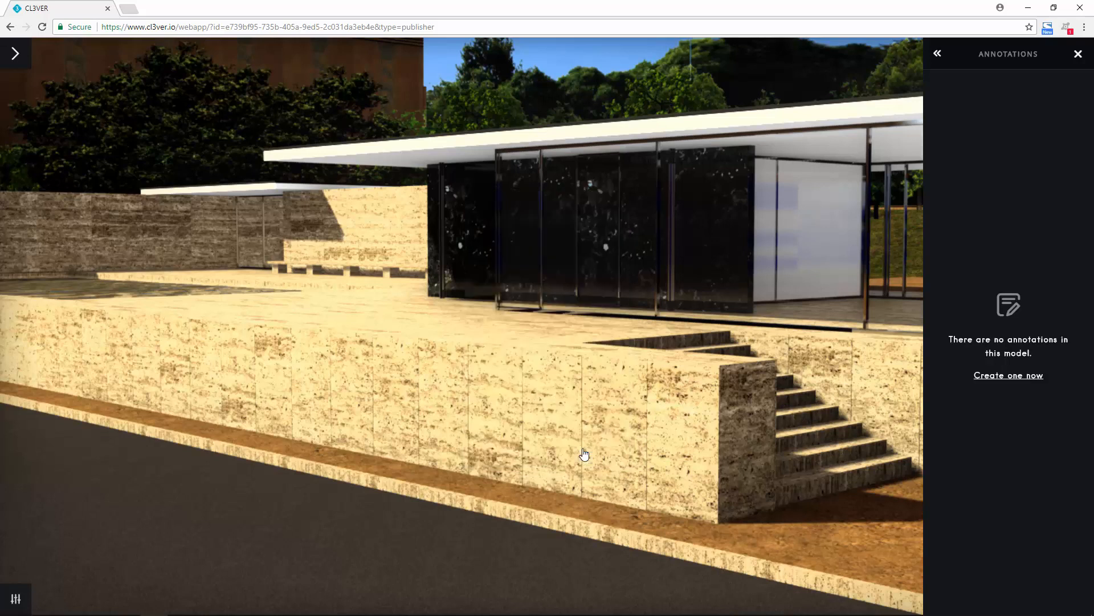
click(1008, 375)
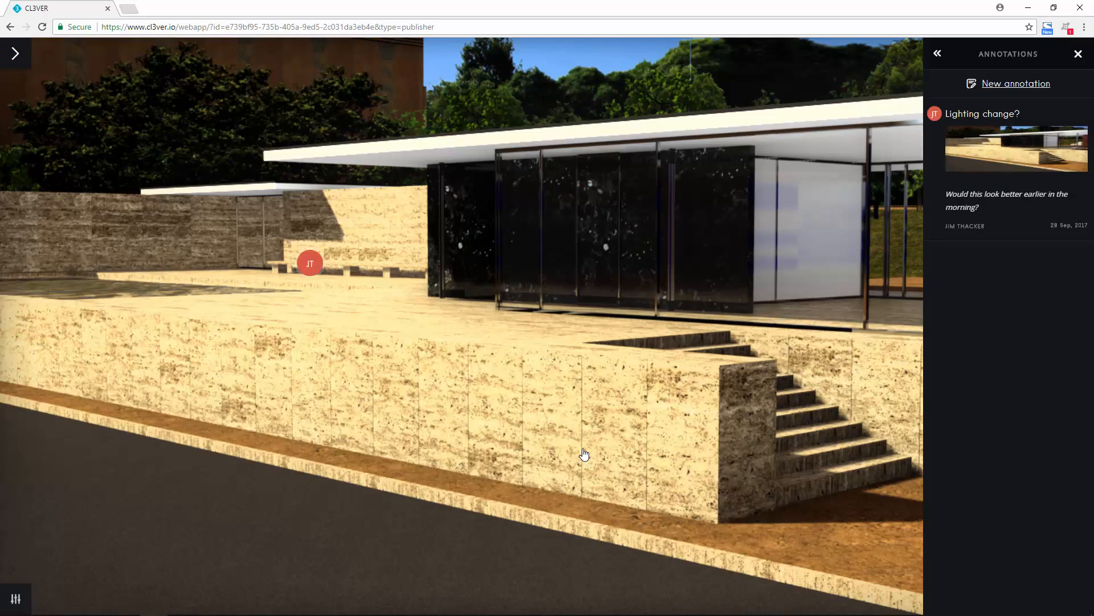